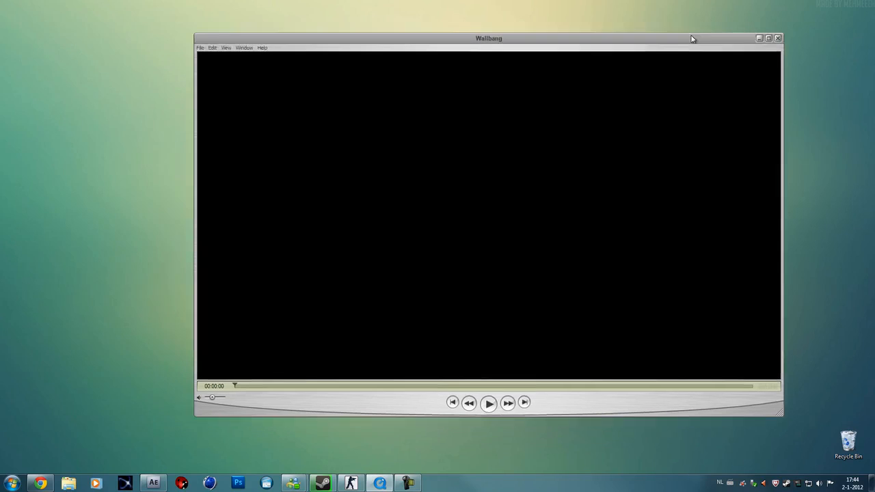
Reposition the Wallbang movie window, play the clip, then jump back to its start
{"action": "left_click_drag", "start_coordinate": [488, 38], "coordinate": [449, 22]}
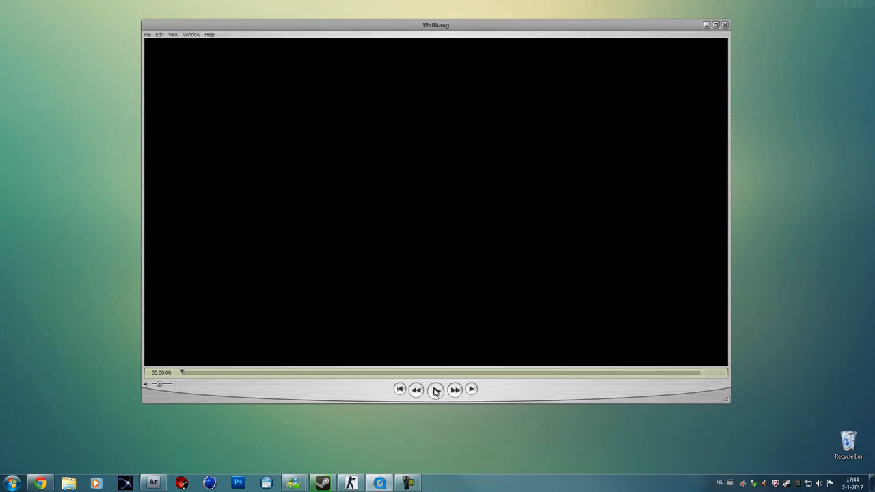
{"action": "left_click", "coordinate": [435, 390]}
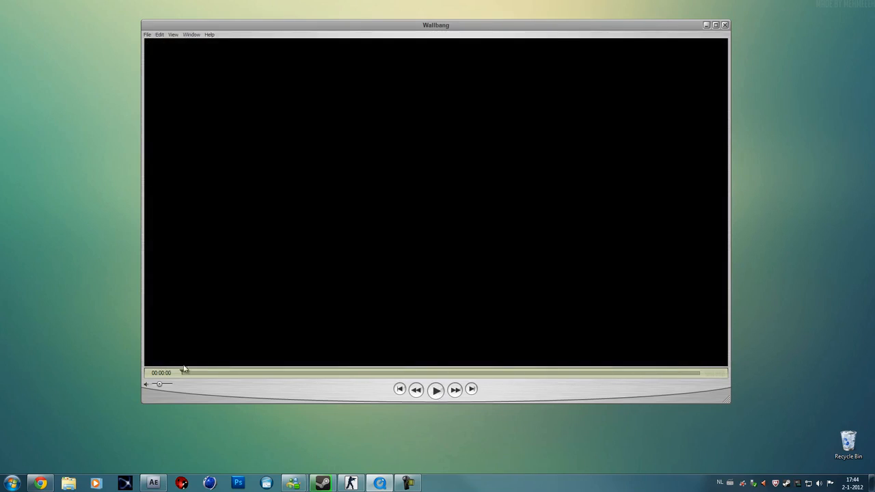
{"action": "left_click", "coordinate": [435, 390]}
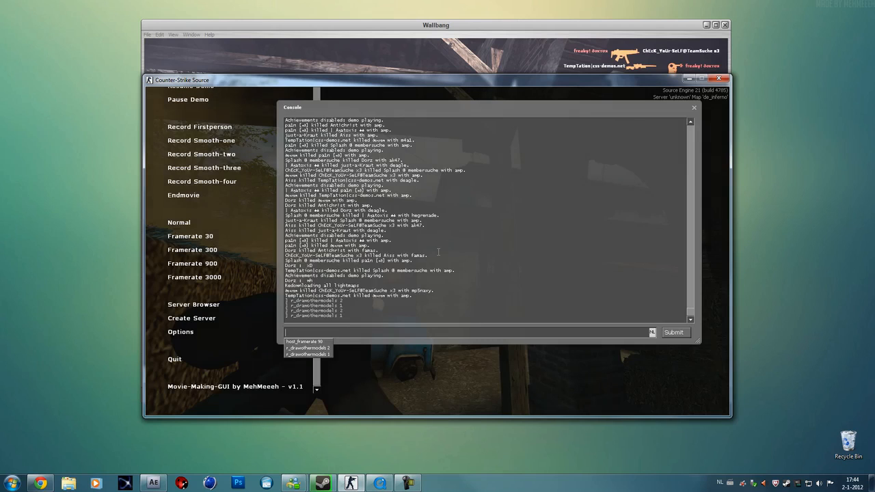
Enter r_drawothermodels 2 for wireframe players, then r_drawothermodels 1 to restore them
{"action": "type", "text": "r"}
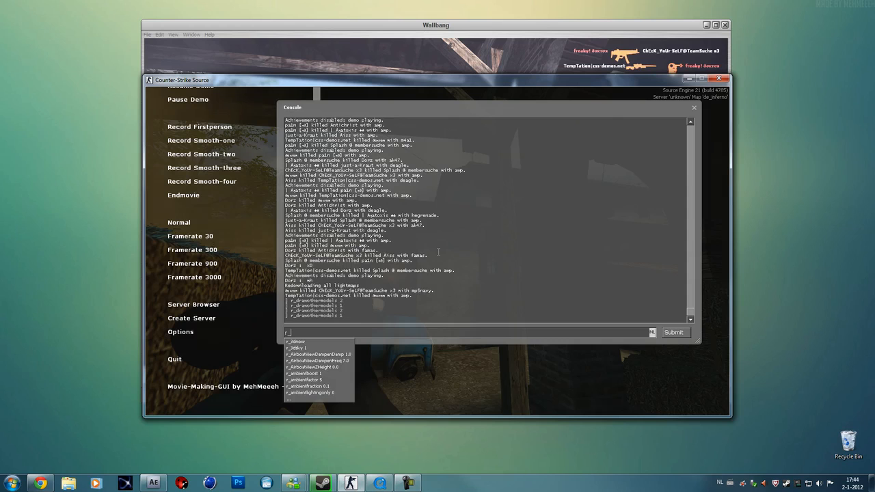
{"action": "type", "text": "_drawothermodel"}
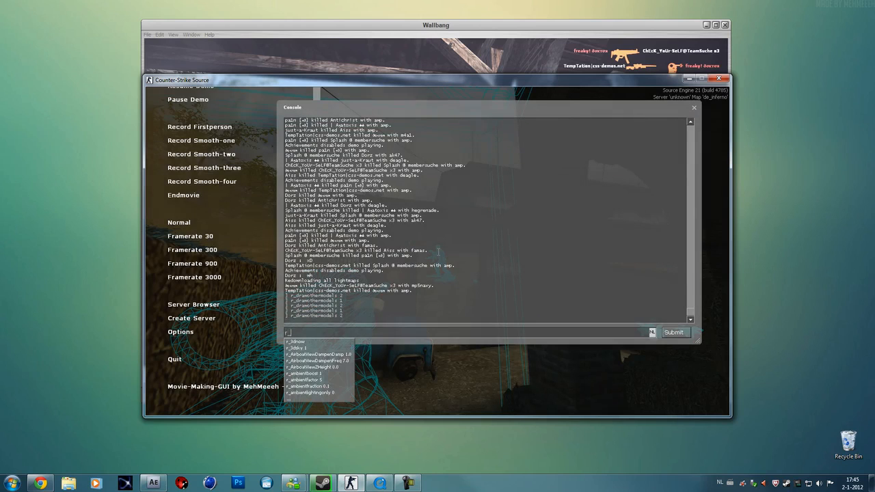
{"action": "type", "text": "r_drawothermodels 1"}
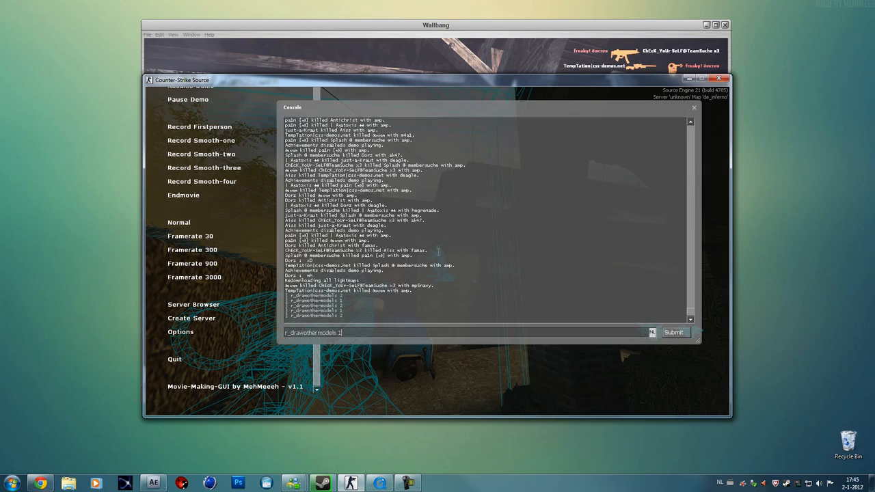
{"action": "left_click", "coordinate": [675, 332]}
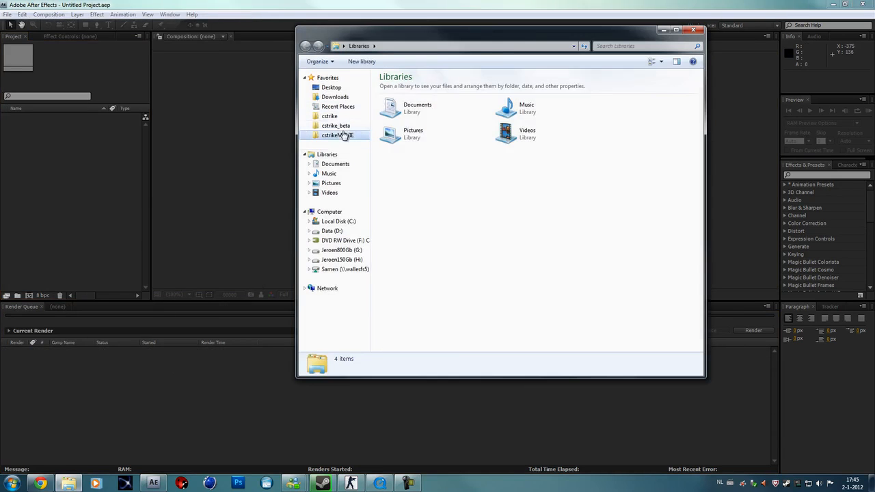
Open the cstrike recordings folder to import the smooth-one and firstperson sequences
{"action": "double_click", "coordinate": [335, 134]}
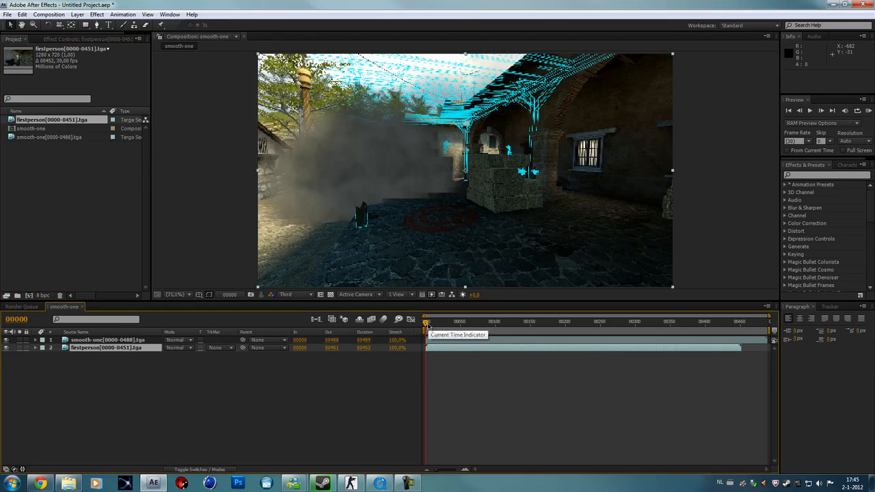
Scrub to around frame 90 and set the viewer resolution to Full
{"action": "left_click_drag", "start_coordinate": [426, 321], "coordinate": [489, 322]}
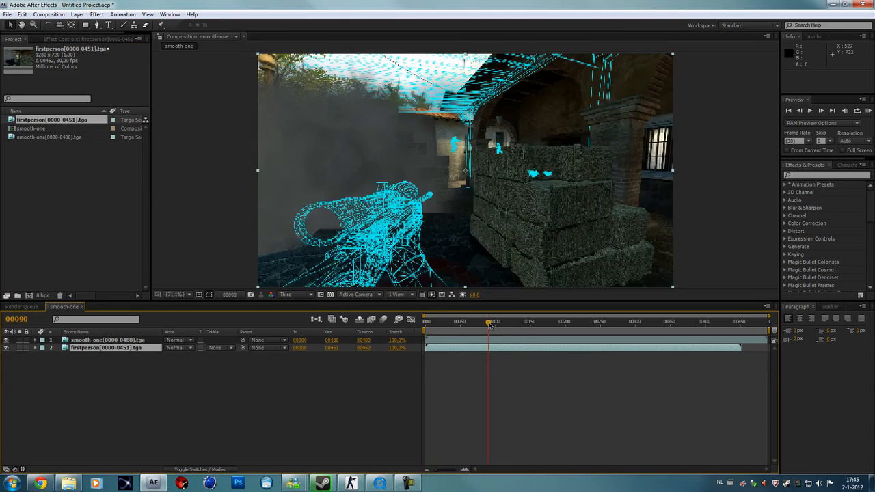
{"action": "left_click", "coordinate": [294, 295]}
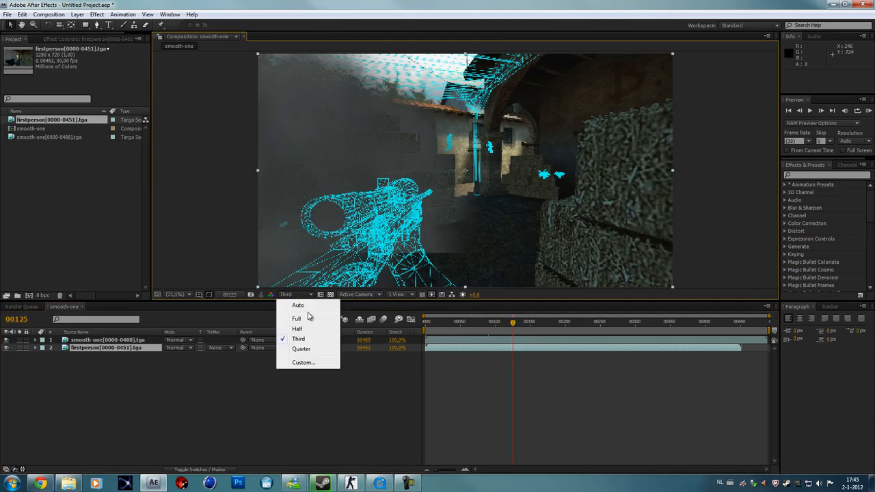
{"action": "left_click", "coordinate": [296, 319]}
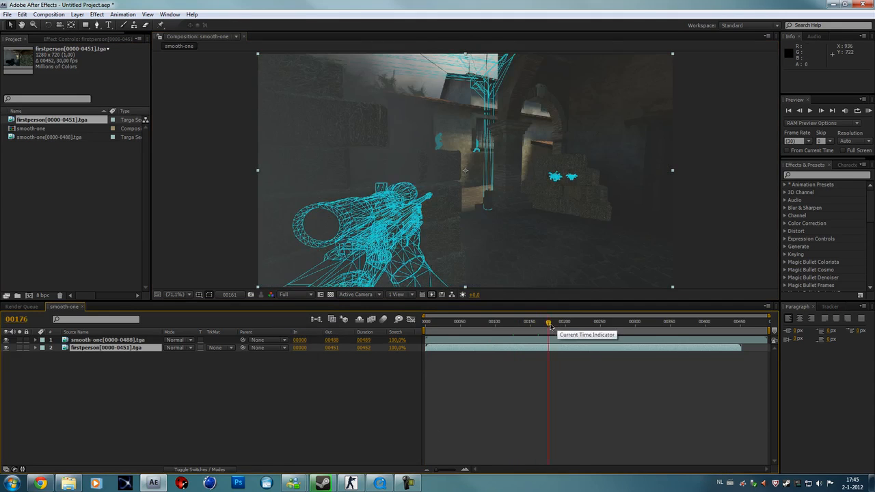
{"action": "left_click_drag", "start_coordinate": [548, 321], "coordinate": [578, 321]}
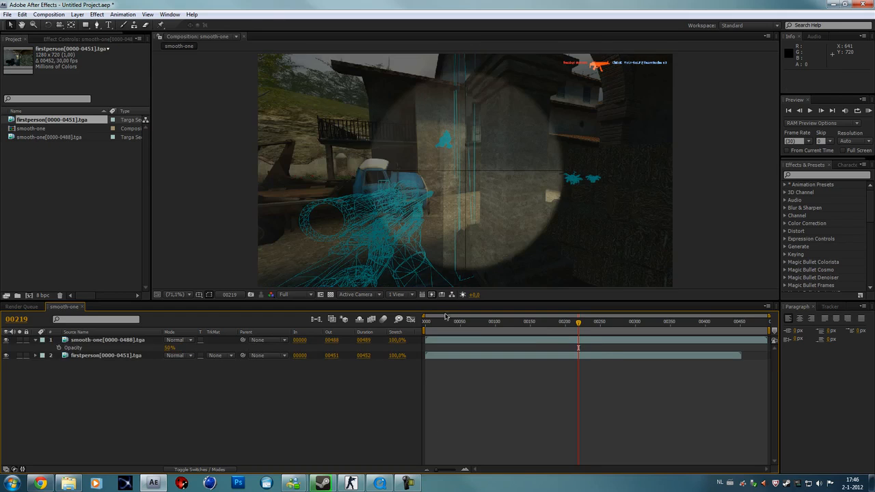
Scrub the half-opacity composite from frame 252 to about frame 330 to check the overlay
{"action": "left_click_drag", "start_coordinate": [578, 321], "coordinate": [601, 321]}
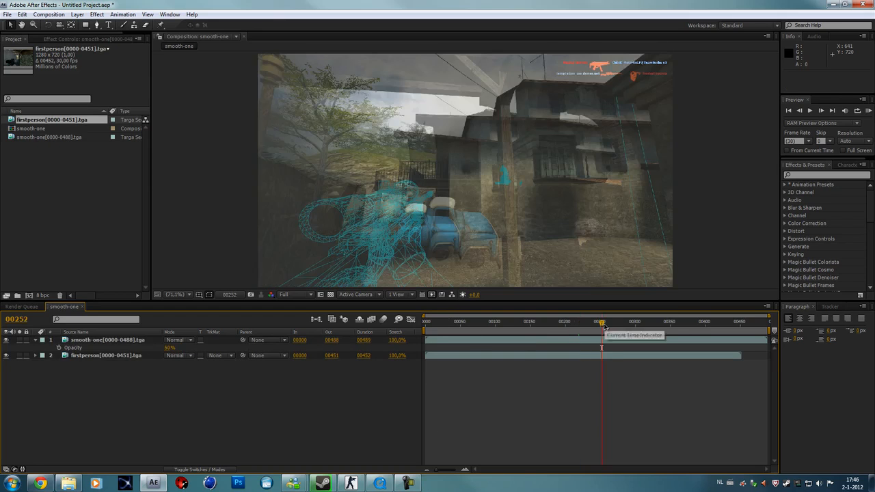
{"action": "left_click_drag", "start_coordinate": [601, 321], "coordinate": [618, 321]}
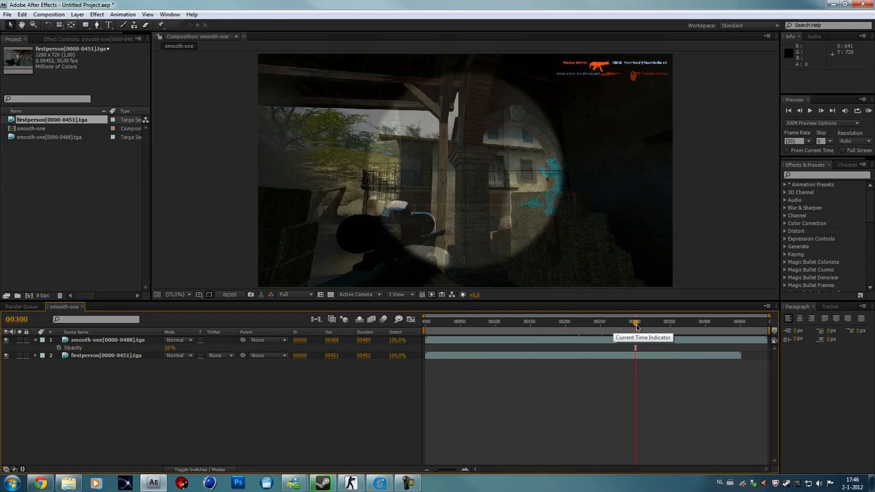
{"action": "left_click_drag", "start_coordinate": [634, 321], "coordinate": [658, 321]}
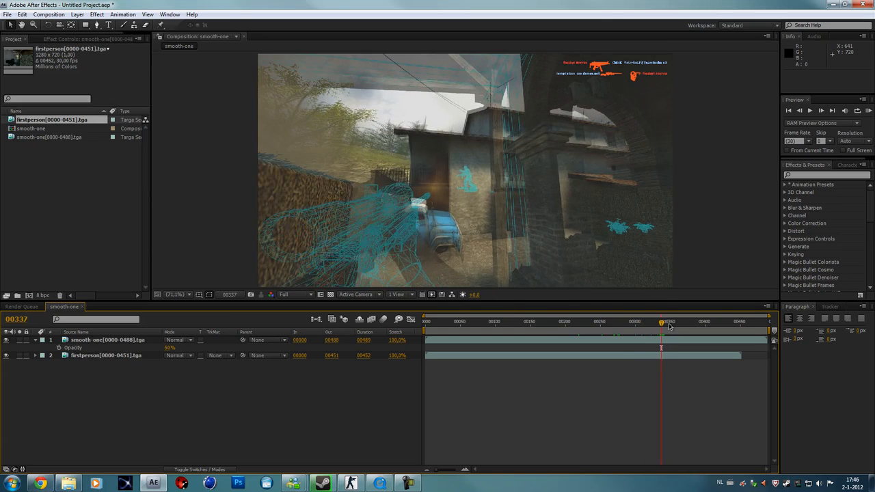
{"action": "left_click_drag", "start_coordinate": [661, 321], "coordinate": [656, 322]}
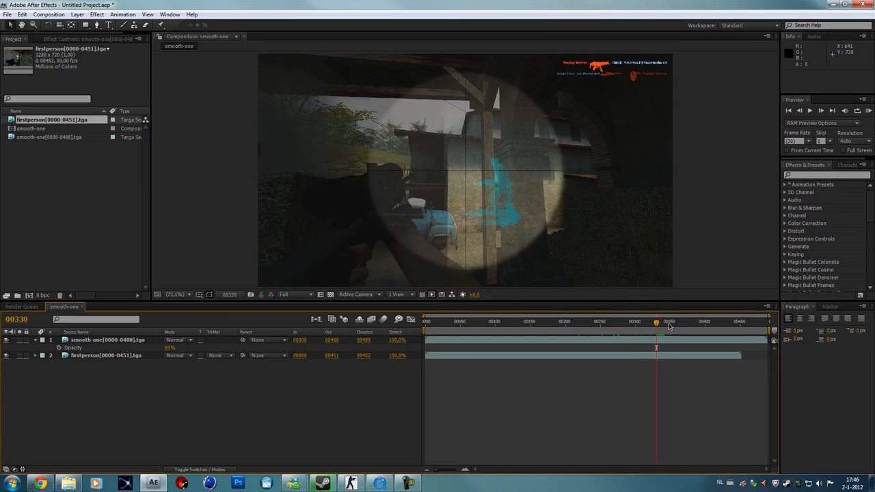
{"action": "left_click", "coordinate": [658, 321]}
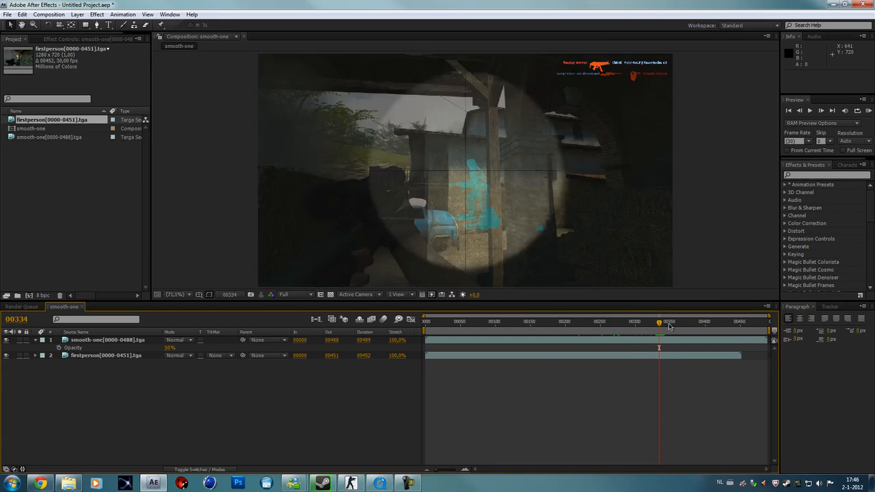
Select the firstperson layer to retime it
{"action": "left_click", "coordinate": [105, 355]}
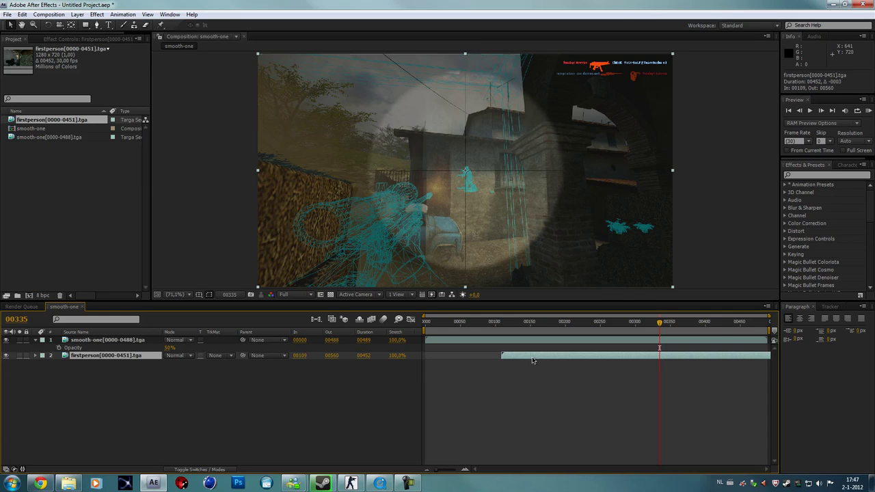
Nudge the firstperson layer to start at frame 110, then select smooth-one for masking
{"action": "left_click", "coordinate": [8, 339]}
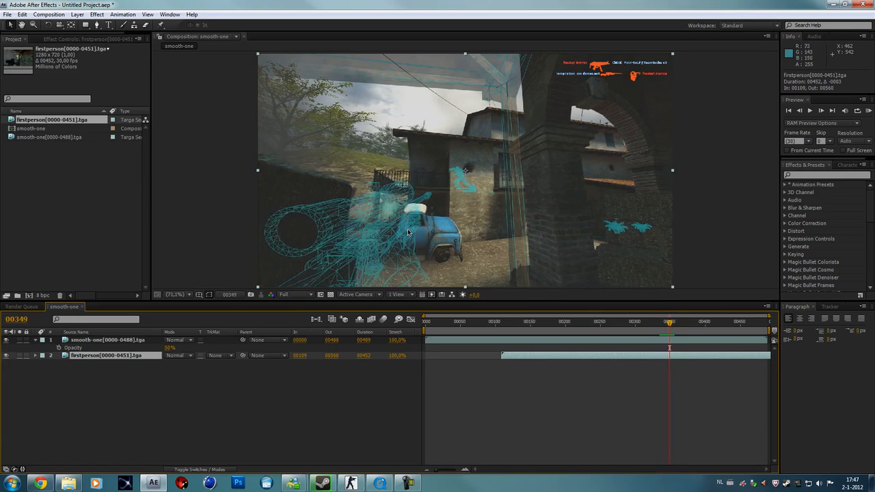
{"action": "left_click_drag", "start_coordinate": [668, 321], "coordinate": [654, 321]}
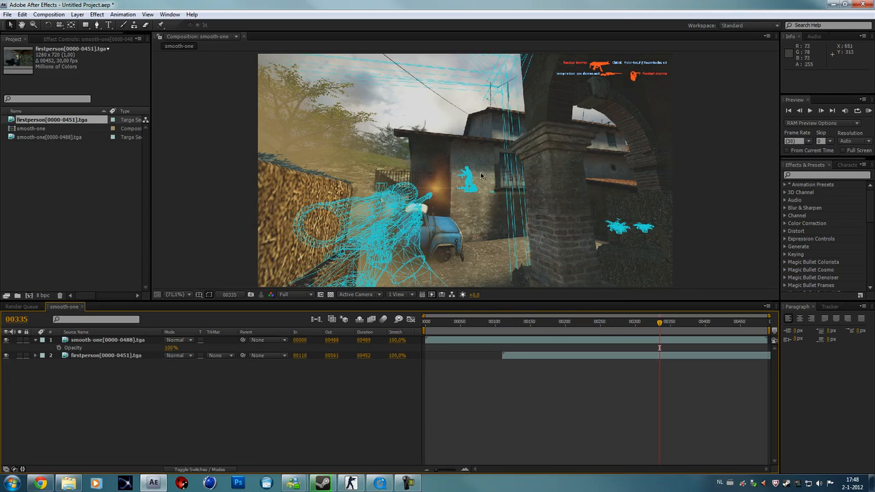
{"action": "left_click", "coordinate": [106, 339]}
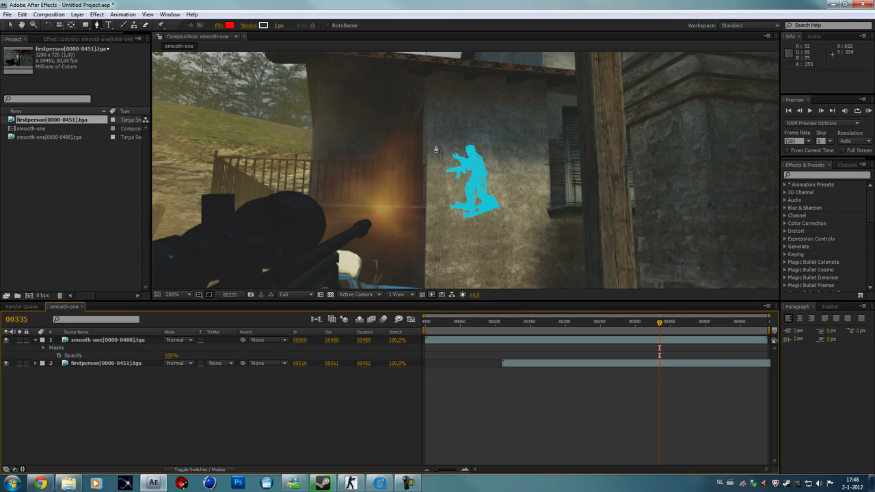
{"action": "mouse_move", "coordinate": [507, 217]}
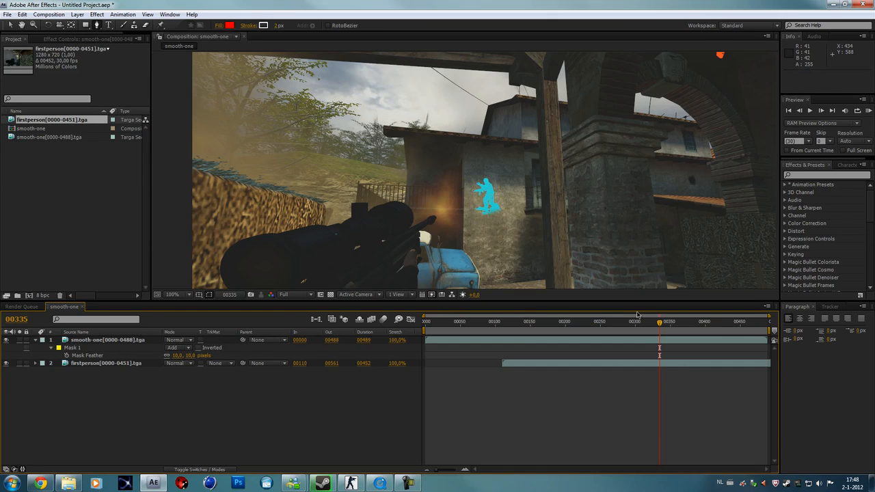
{"action": "mouse_move", "coordinate": [89, 340]}
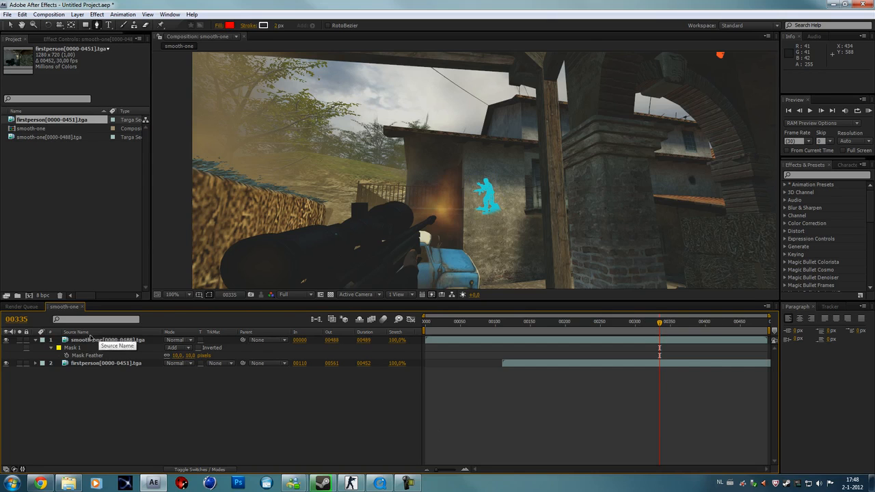
Select the smooth-one player layer for trimming
{"action": "left_click", "coordinate": [89, 339]}
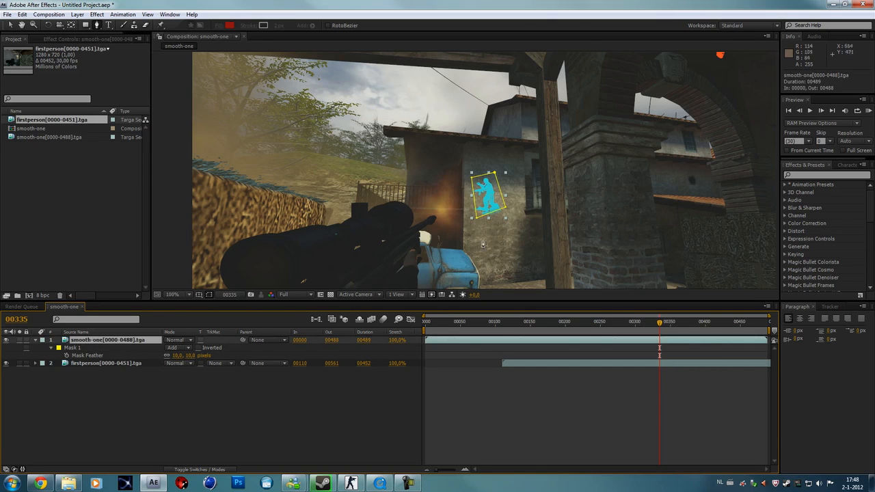
{"action": "mouse_move", "coordinate": [516, 272]}
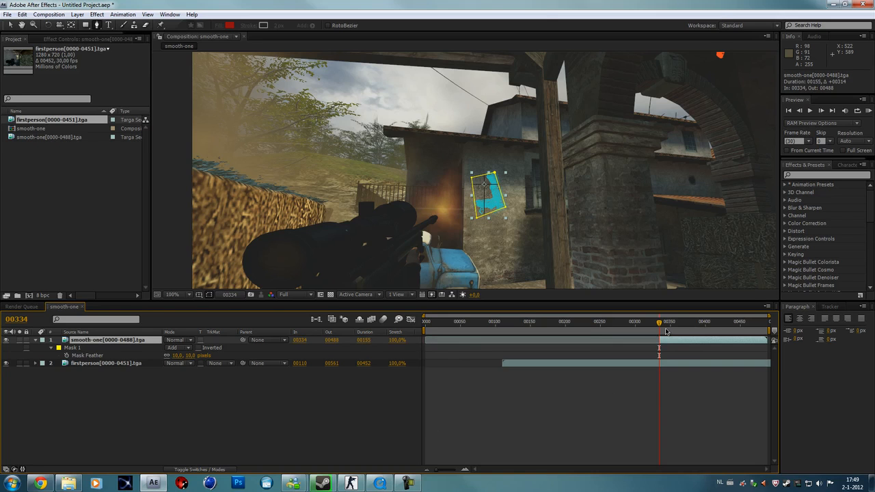
{"action": "mouse_move", "coordinate": [666, 332]}
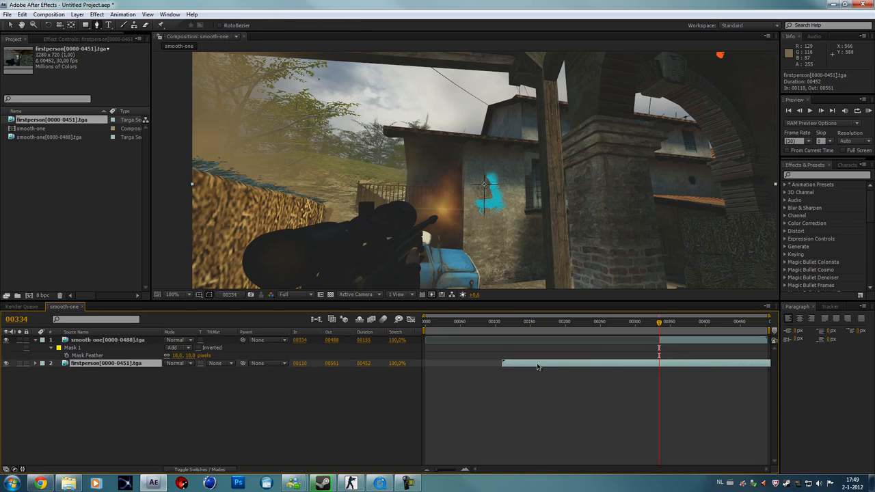
{"action": "mouse_move", "coordinate": [674, 340]}
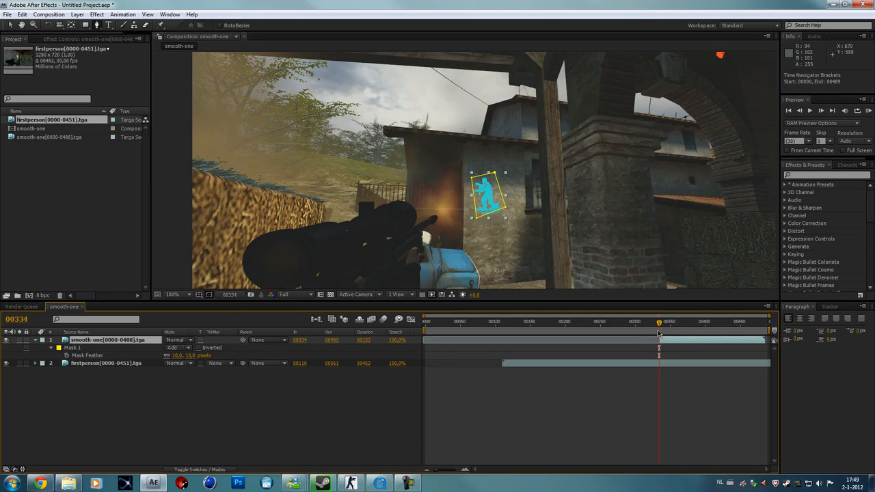
Expand Mask 1 to reveal its path and feather properties
{"action": "left_click", "coordinate": [95, 340]}
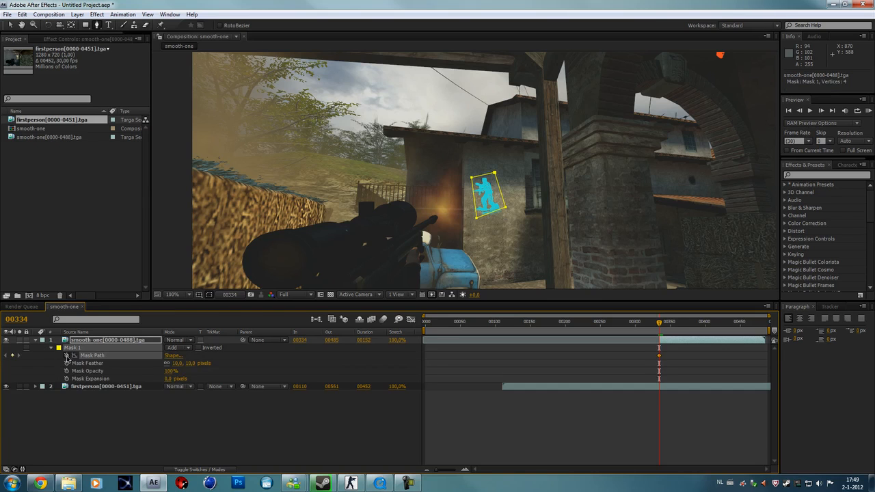
{"action": "mouse_move", "coordinate": [67, 358]}
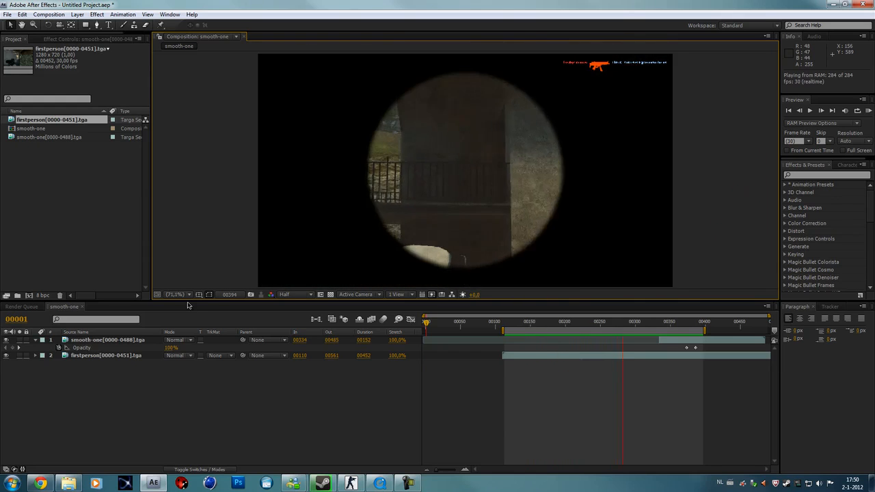
Stop the RAM Preview and scrub near frame 354 to check the player through the wall
{"action": "left_click", "coordinate": [663, 321]}
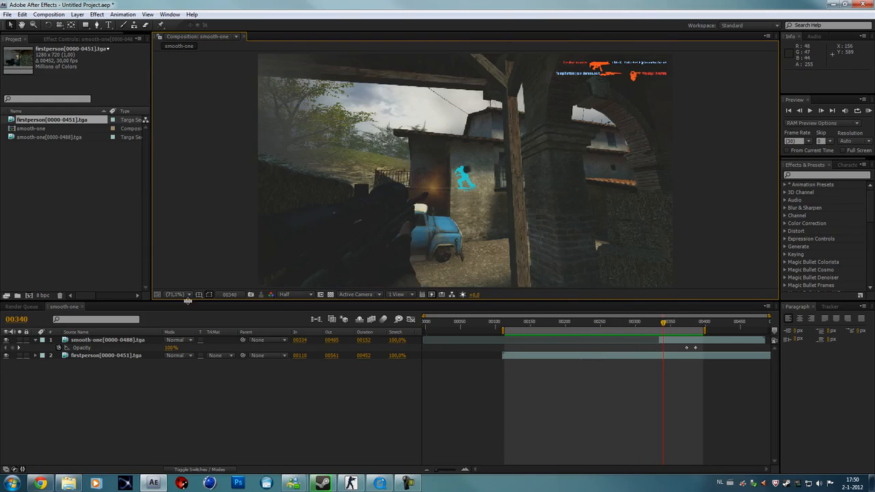
{"action": "left_click_drag", "start_coordinate": [662, 321], "coordinate": [672, 322]}
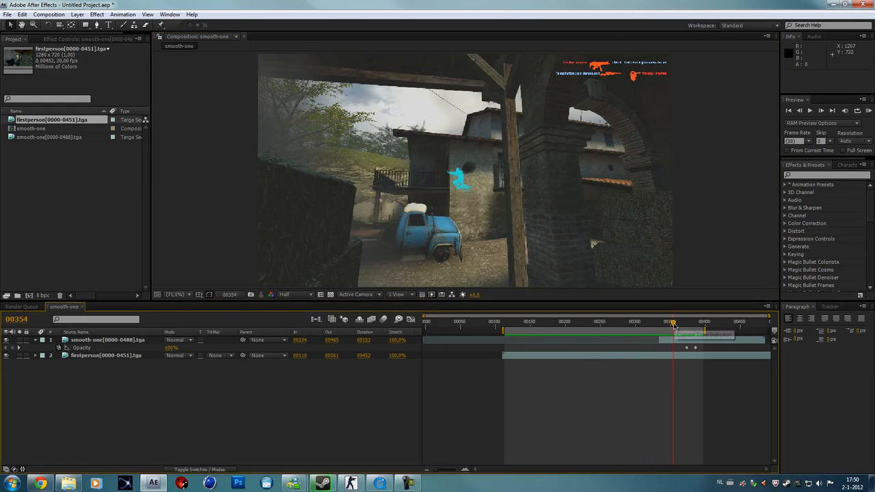
{"action": "left_click_drag", "start_coordinate": [671, 321], "coordinate": [683, 322]}
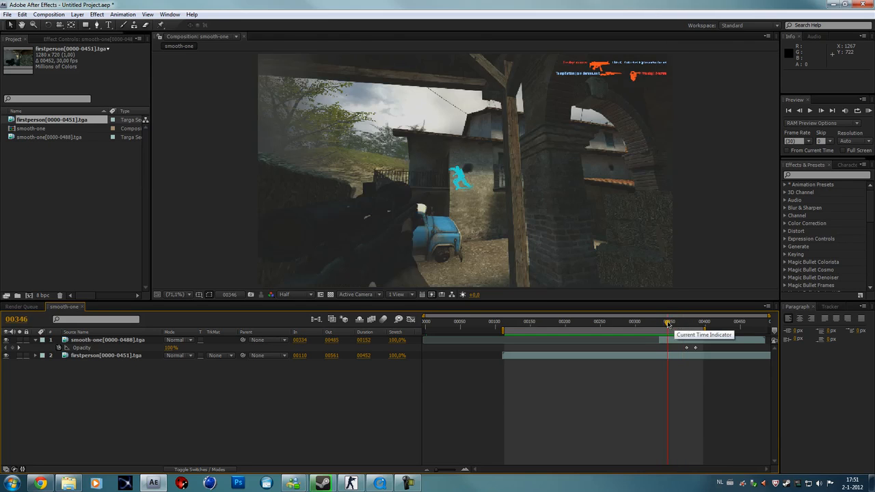
{"action": "left_click_drag", "start_coordinate": [668, 321], "coordinate": [671, 321]}
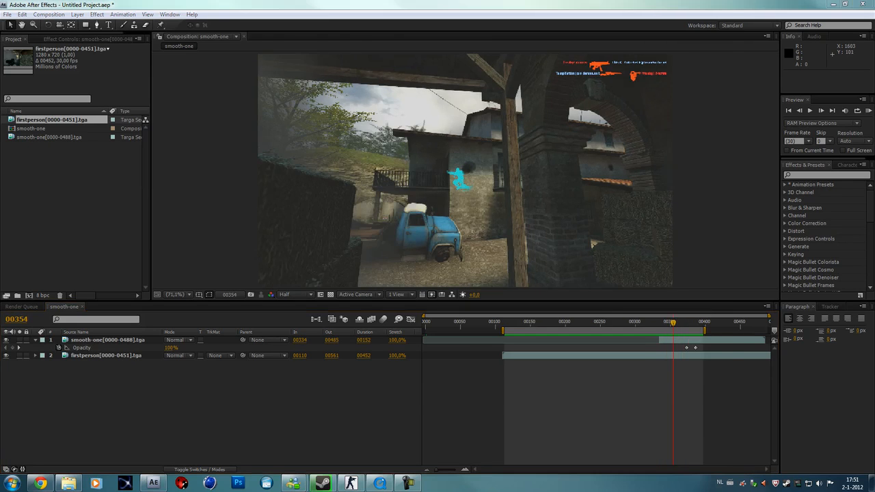